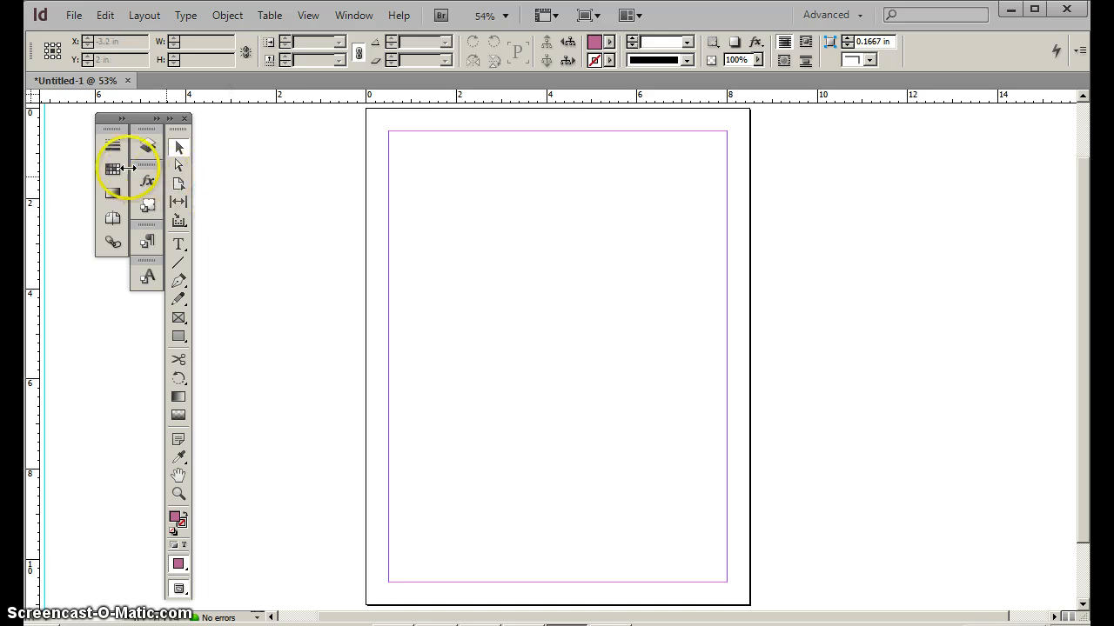
{"action": "mouse_move", "coordinate": [112, 169]}
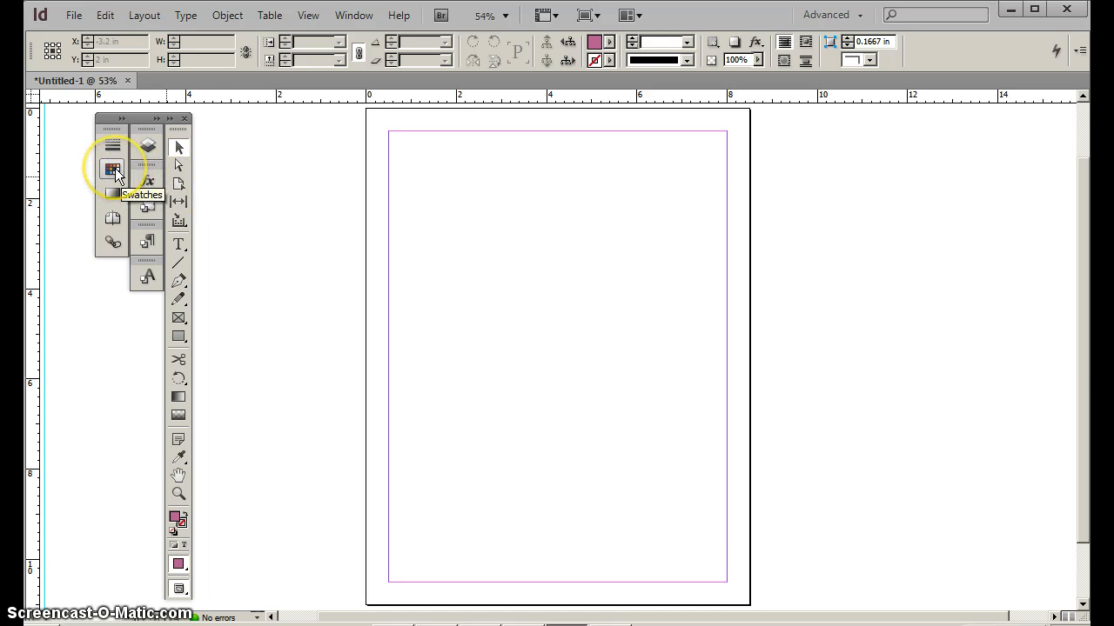
Show the Swatches panel and enlarge it so the full swatch list is visible.
{"action": "left_click", "coordinate": [112, 167]}
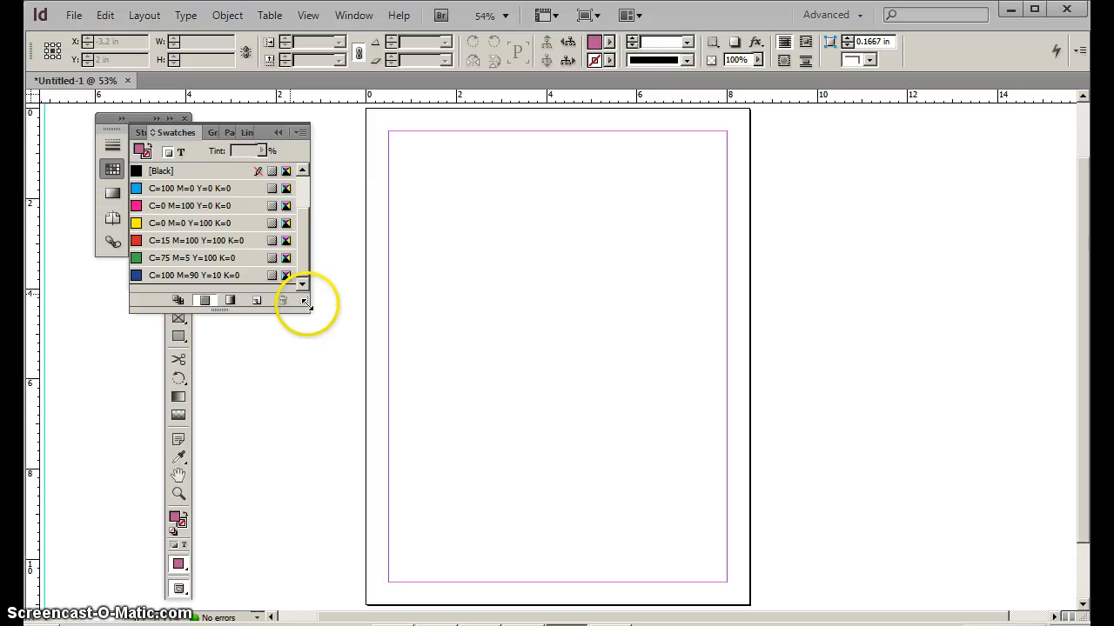
{"action": "left_click_drag", "start_coordinate": [306, 299], "coordinate": [317, 360]}
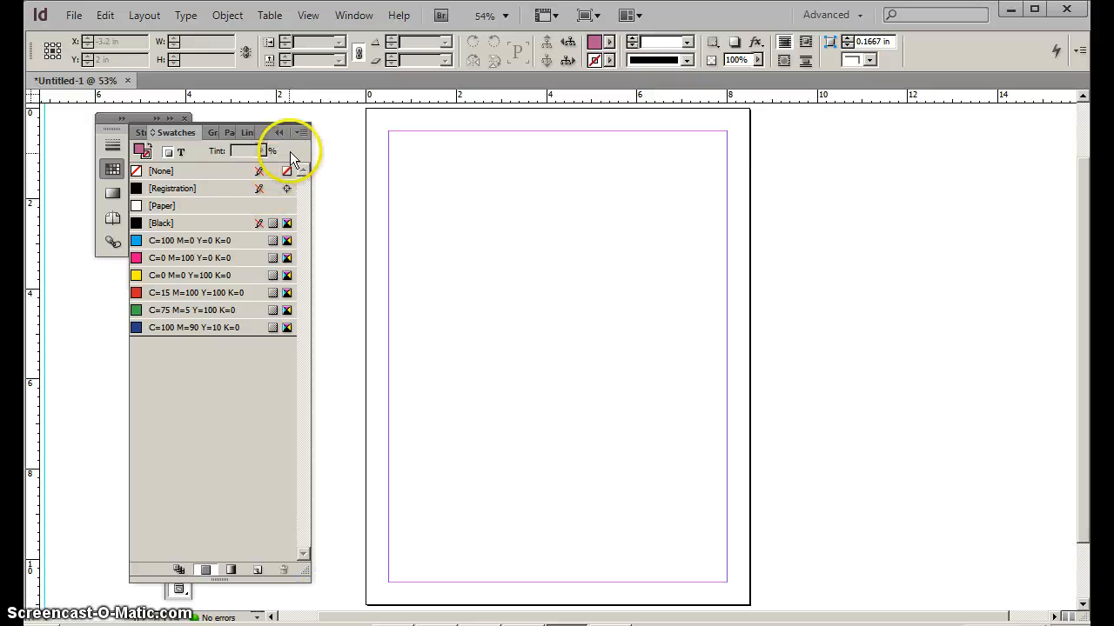
Create a new process CMYK swatch C=29 M=66 Y=10 K=0, named with its colour values.
{"action": "left_click", "coordinate": [301, 133]}
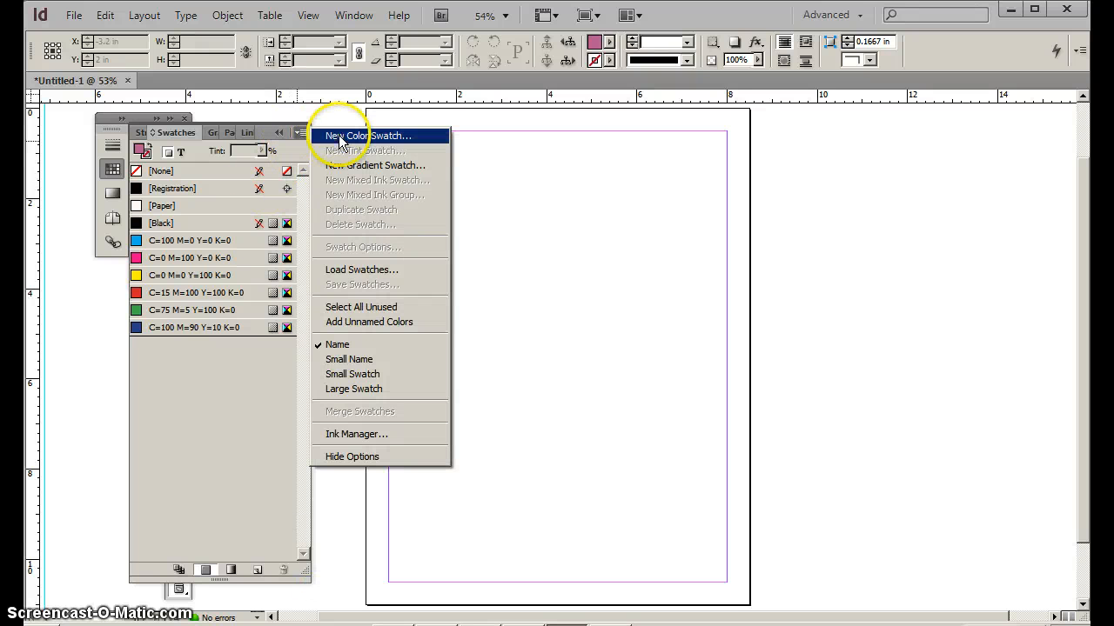
{"action": "left_click", "coordinate": [367, 136]}
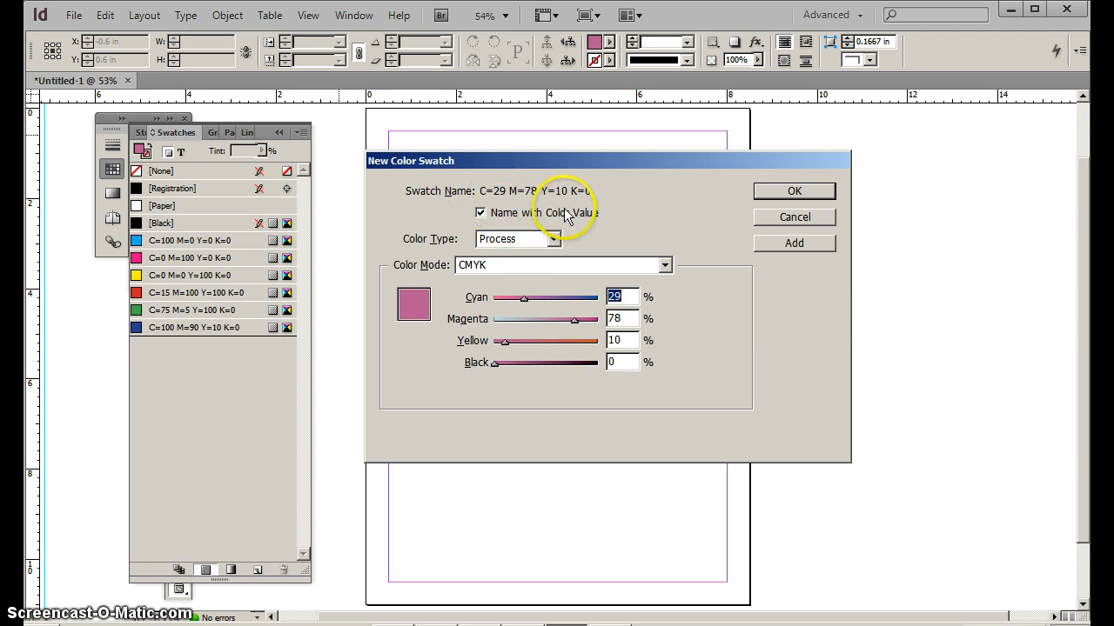
{"action": "left_click", "coordinate": [480, 212]}
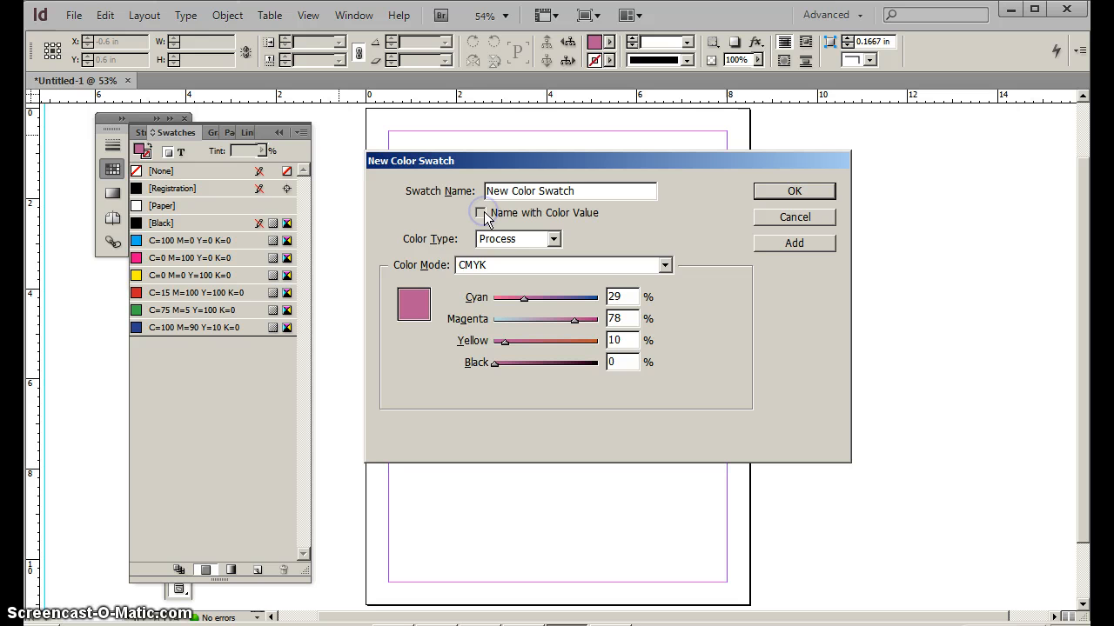
{"action": "left_click", "coordinate": [480, 213]}
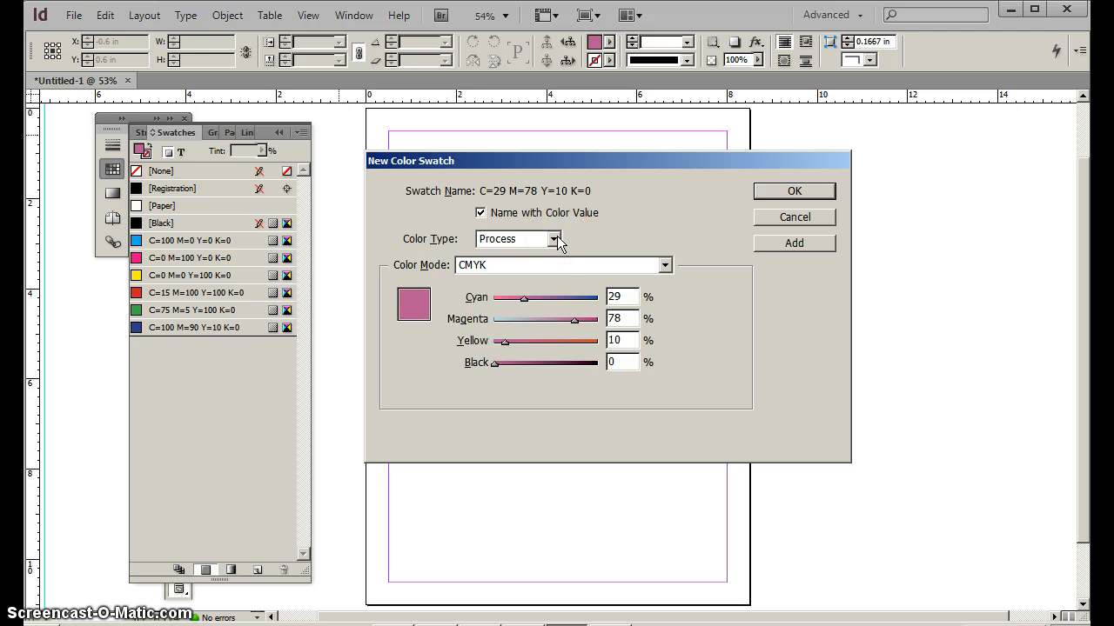
{"action": "mouse_move", "coordinate": [549, 303]}
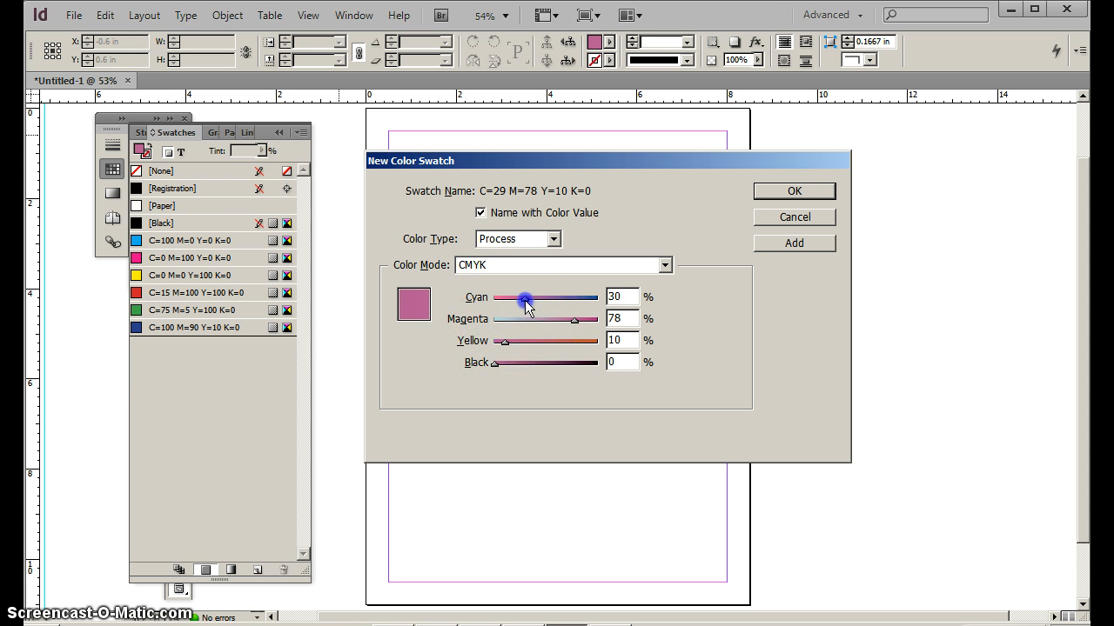
{"action": "left_click_drag", "start_coordinate": [522, 295], "coordinate": [600, 296]}
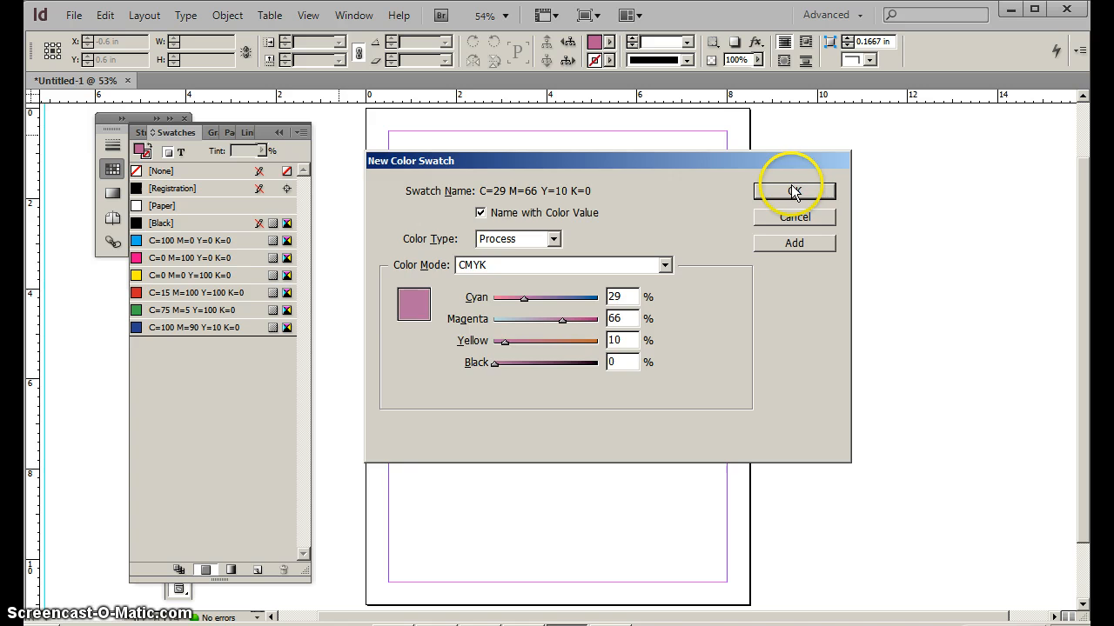
{"action": "left_click", "coordinate": [794, 191]}
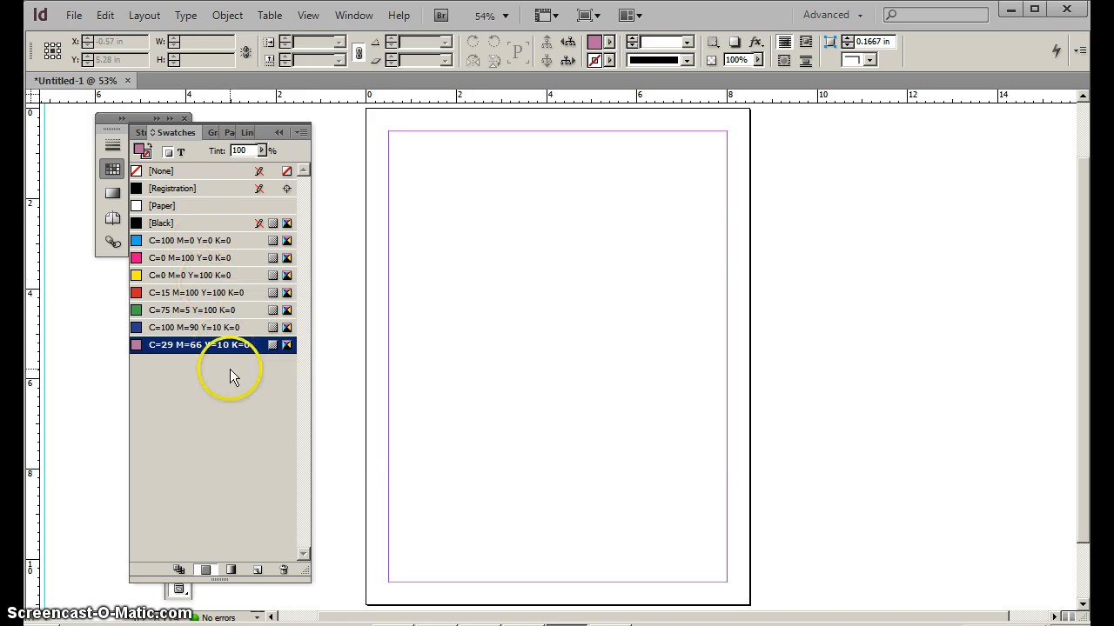
Edit the custom swatch's magenta to 59, giving C=29 M=59 Y=10 K=0.
{"action": "double_click", "coordinate": [205, 345]}
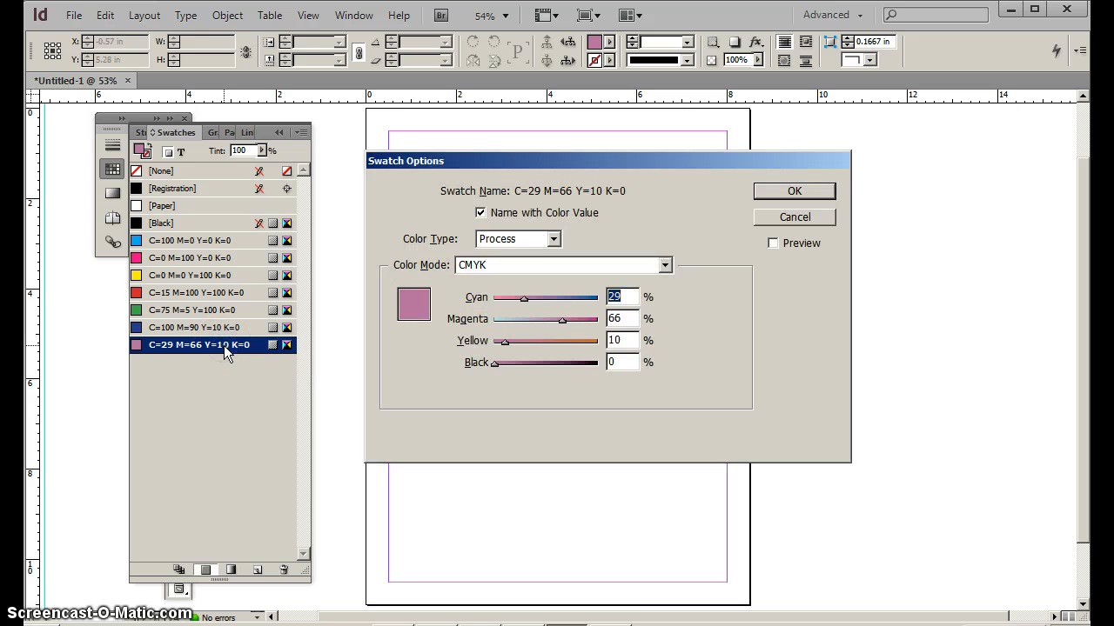
{"action": "left_click_drag", "start_coordinate": [548, 318], "coordinate": [581, 319]}
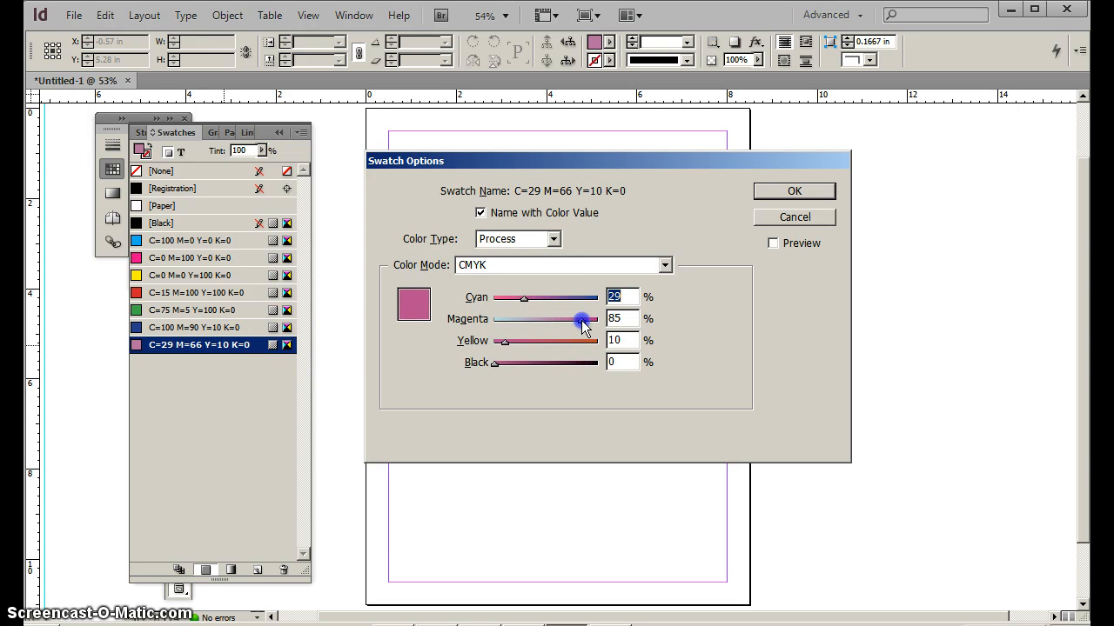
{"action": "left_click_drag", "start_coordinate": [581, 319], "coordinate": [584, 319]}
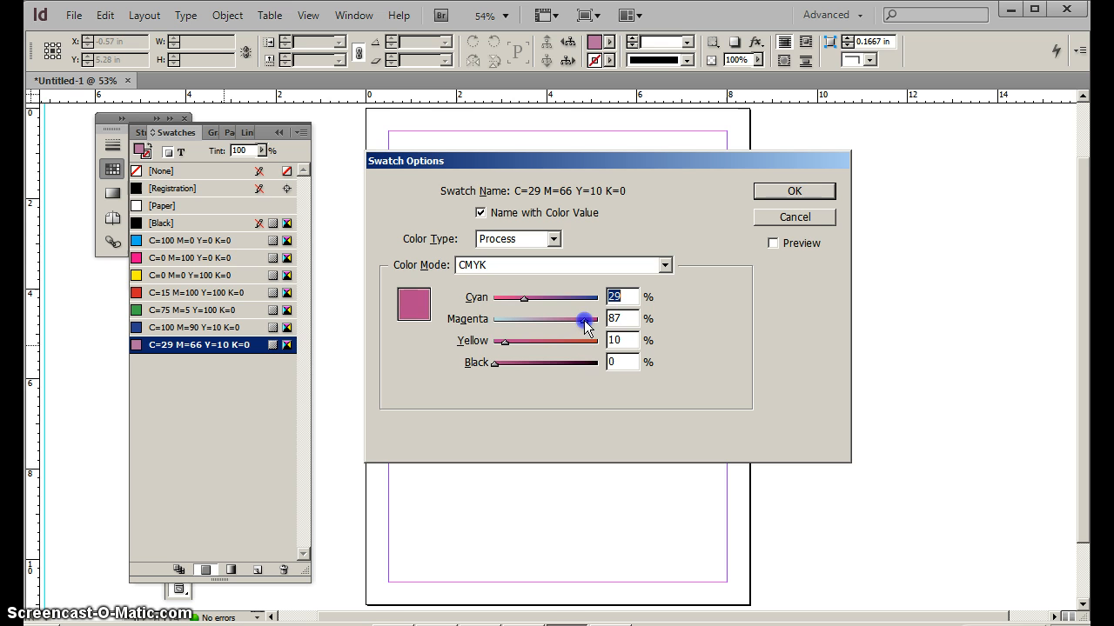
{"action": "left_click_drag", "start_coordinate": [584, 320], "coordinate": [555, 320]}
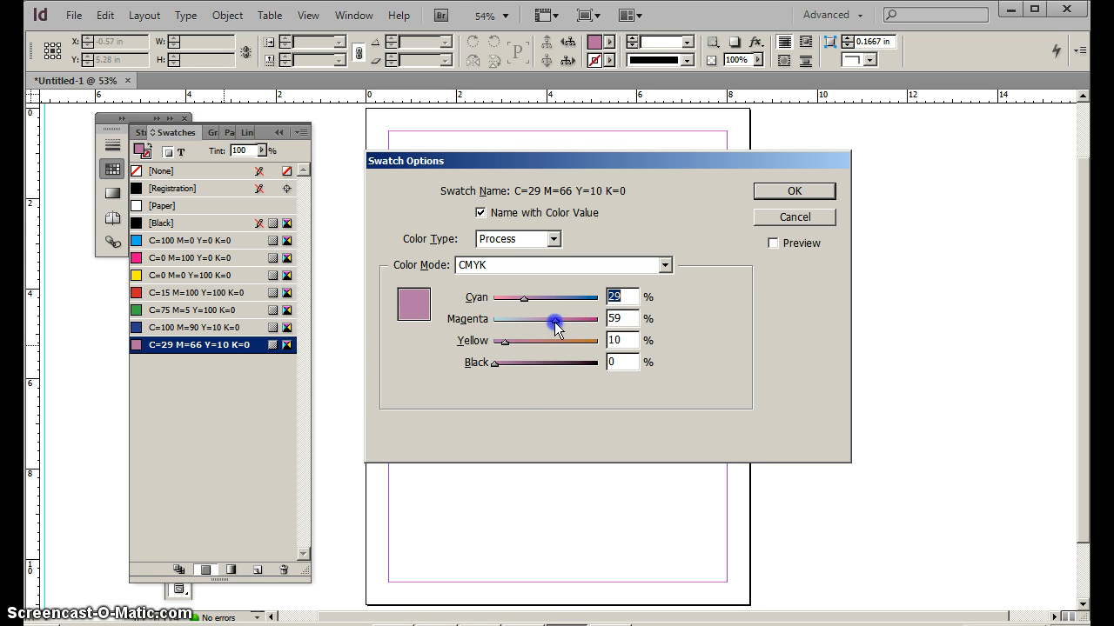
{"action": "left_click_drag", "start_coordinate": [555, 320], "coordinate": [553, 320]}
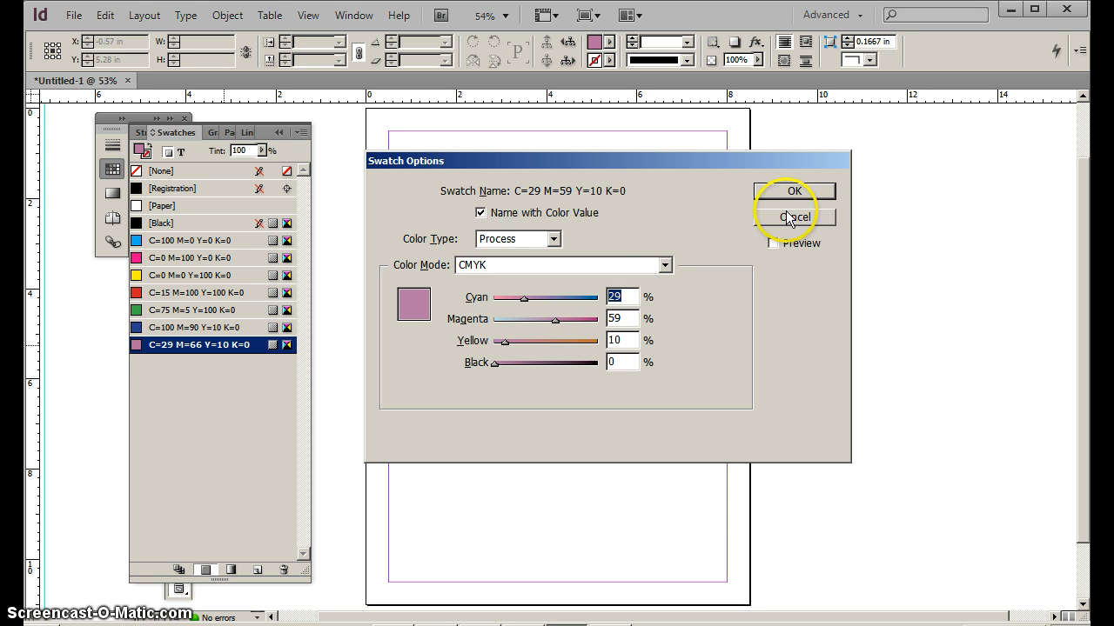
{"action": "left_click", "coordinate": [793, 190]}
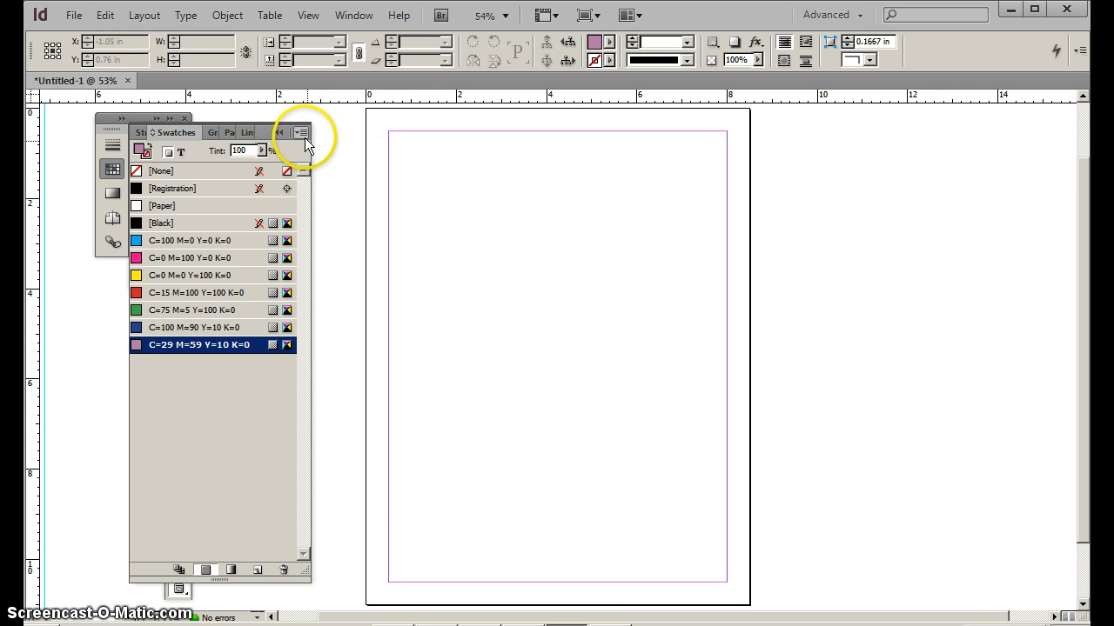
Add PANTONE P 112-4 C and P 112-2 C from the PANTONE+ CMYK Coated library to the swatches.
{"action": "left_click", "coordinate": [301, 132]}
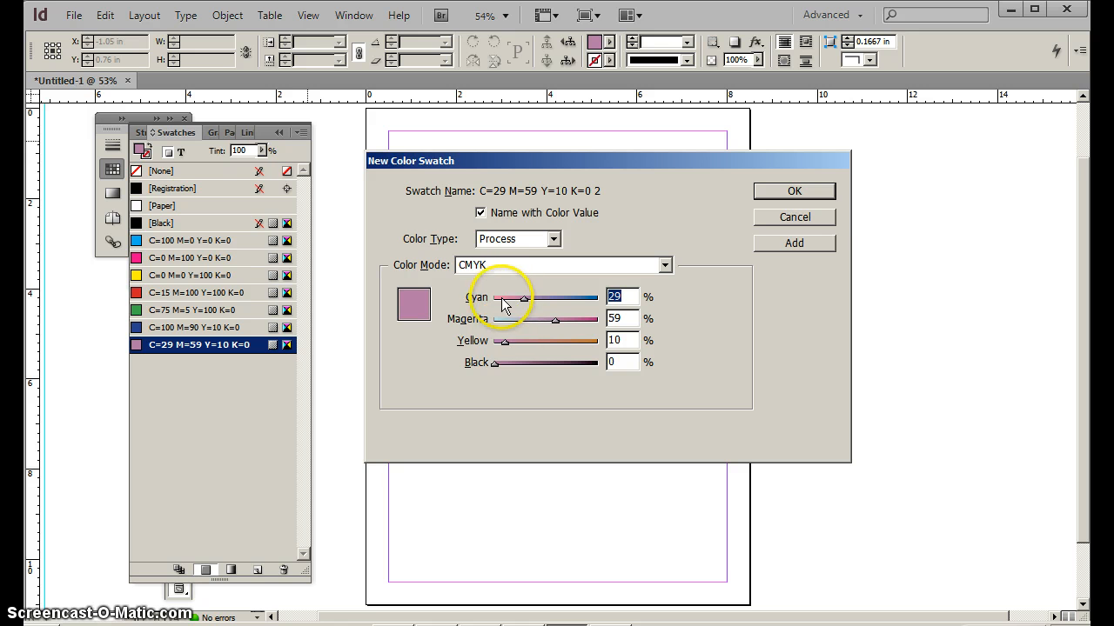
{"action": "mouse_move", "coordinate": [559, 337]}
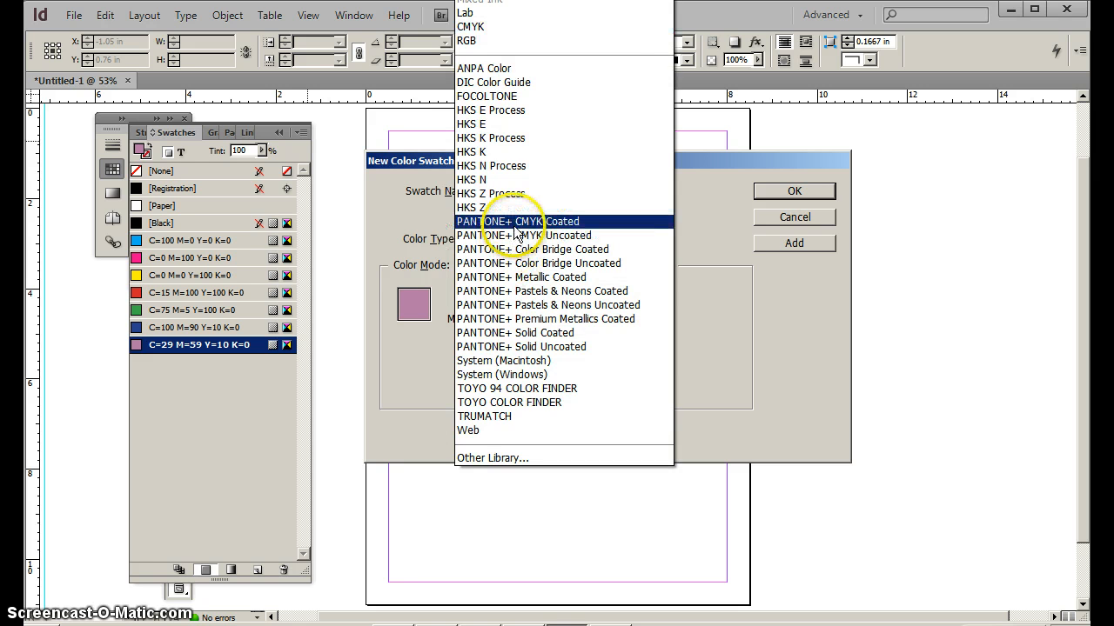
{"action": "left_click", "coordinate": [517, 221]}
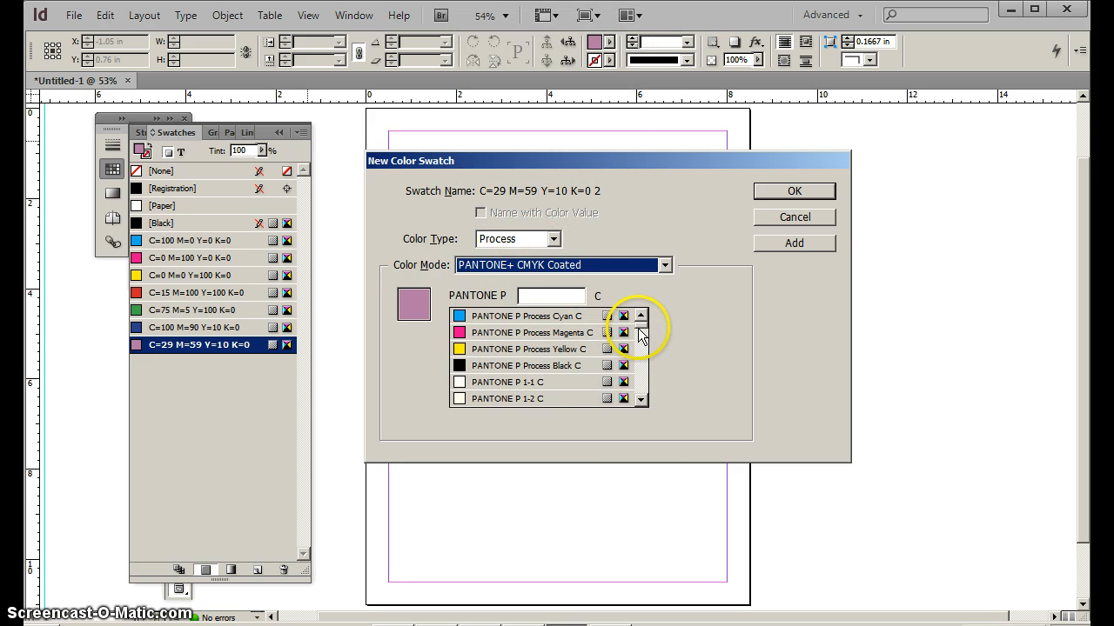
{"action": "left_click", "coordinate": [640, 363]}
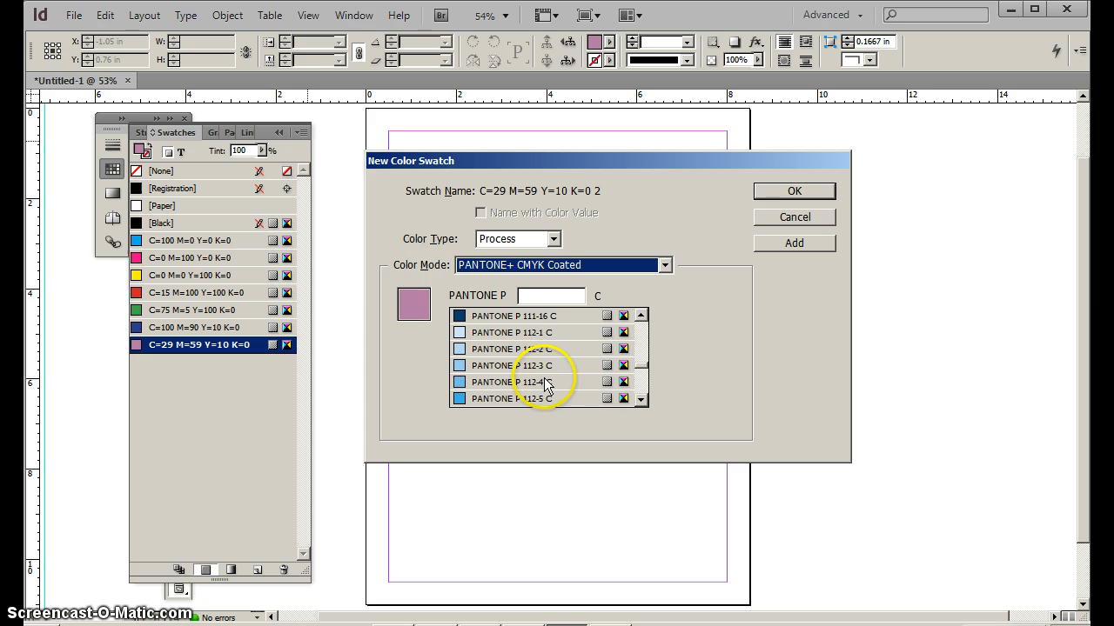
{"action": "left_click", "coordinate": [518, 383]}
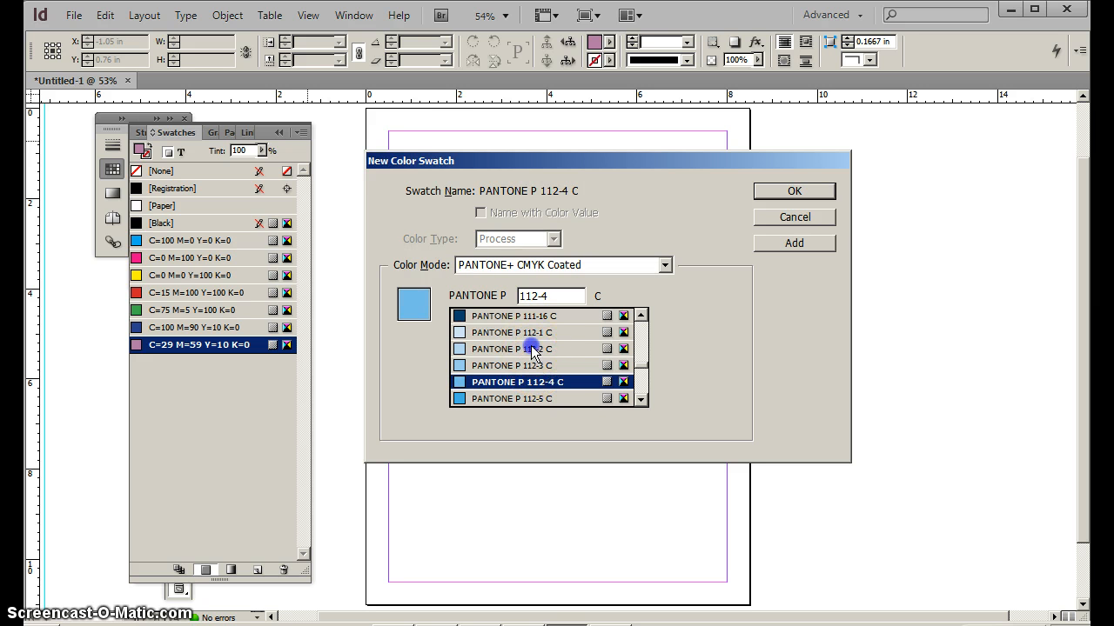
{"action": "left_click", "coordinate": [517, 348]}
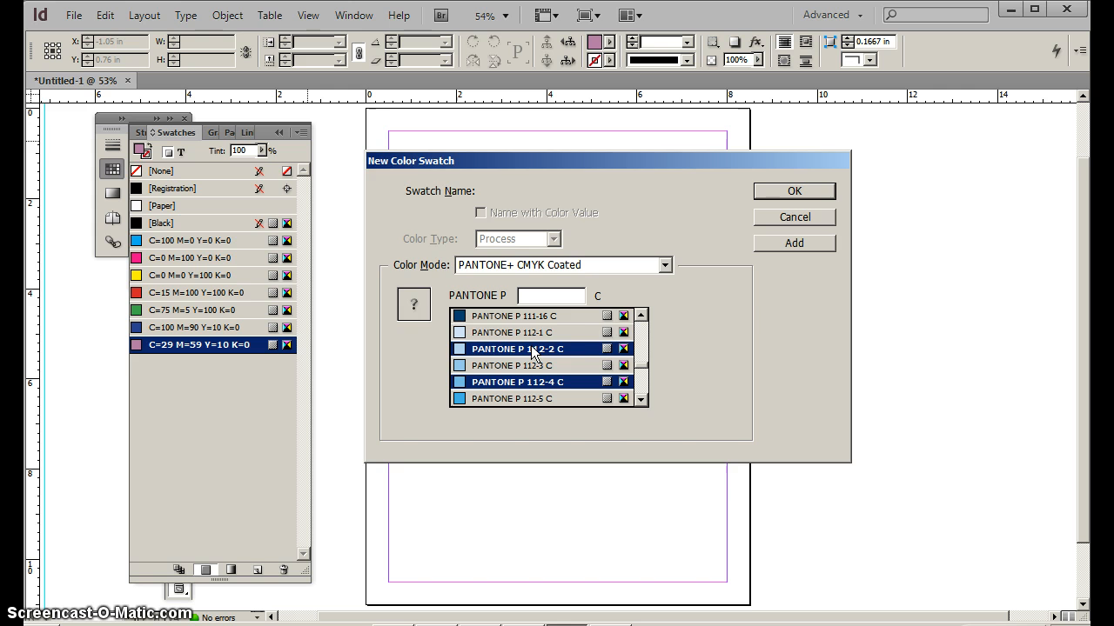
{"action": "left_click", "coordinate": [794, 190]}
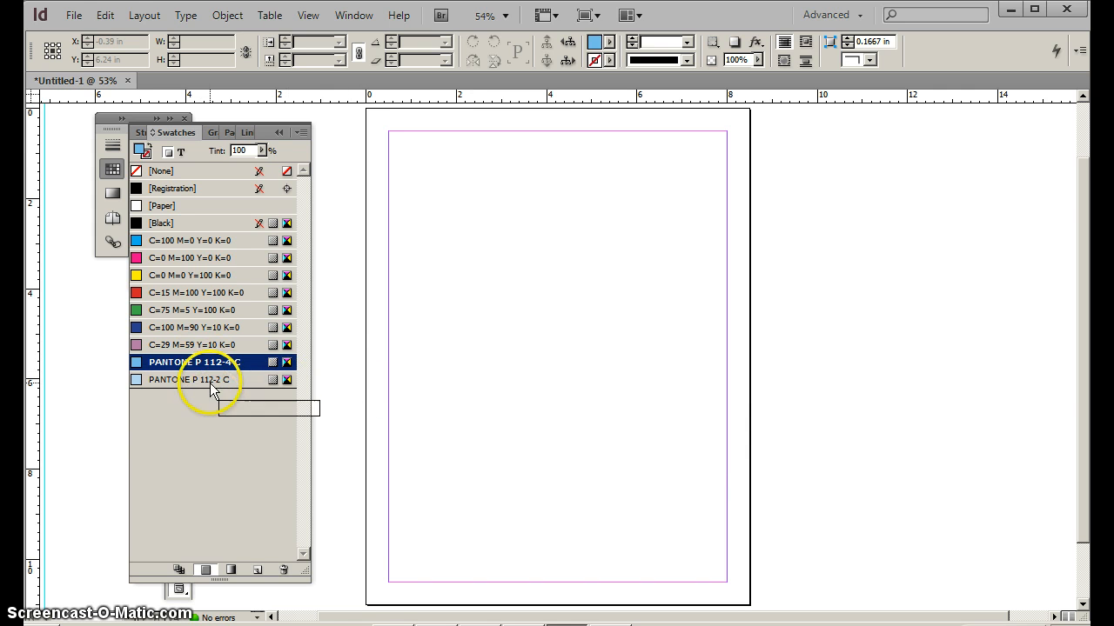
{"action": "mouse_move", "coordinate": [208, 369]}
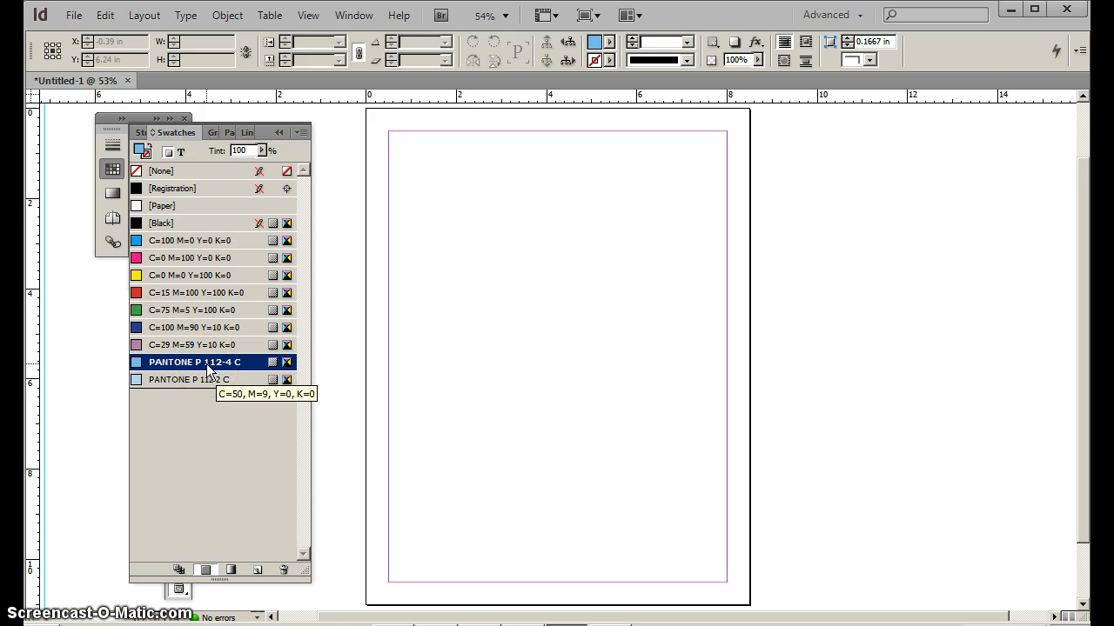